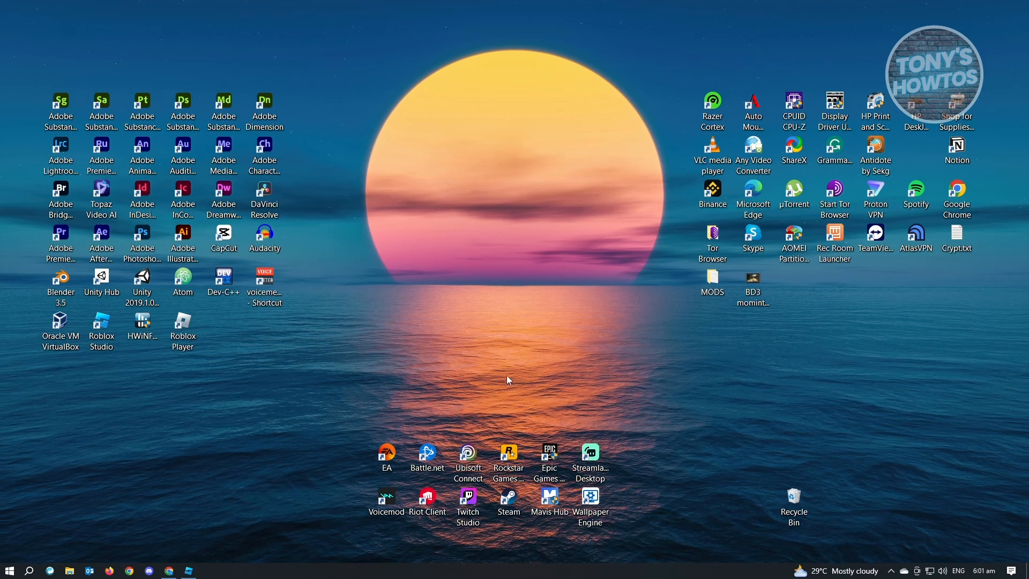
mouse_move(445, 343)
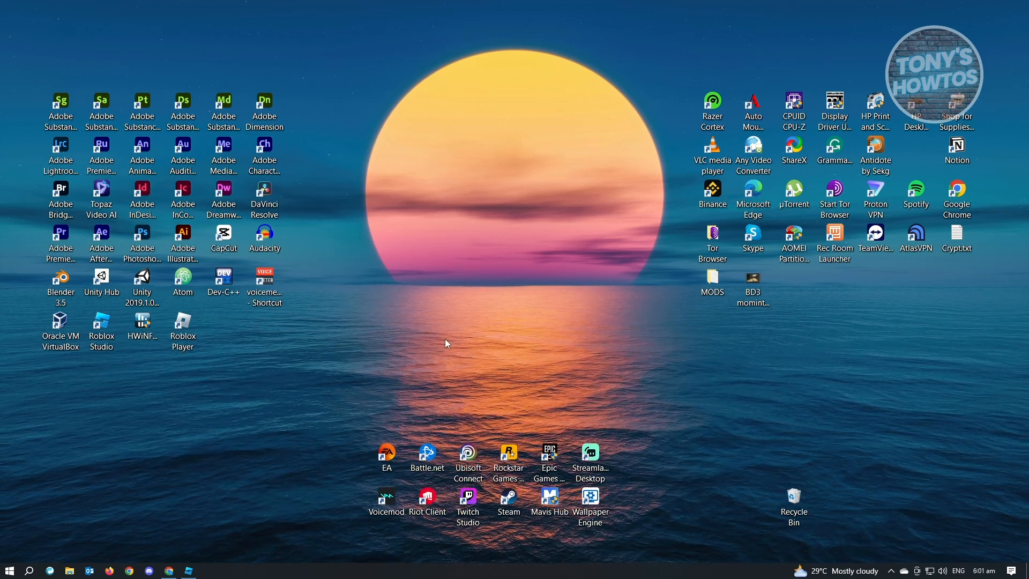
mouse_move(462, 330)
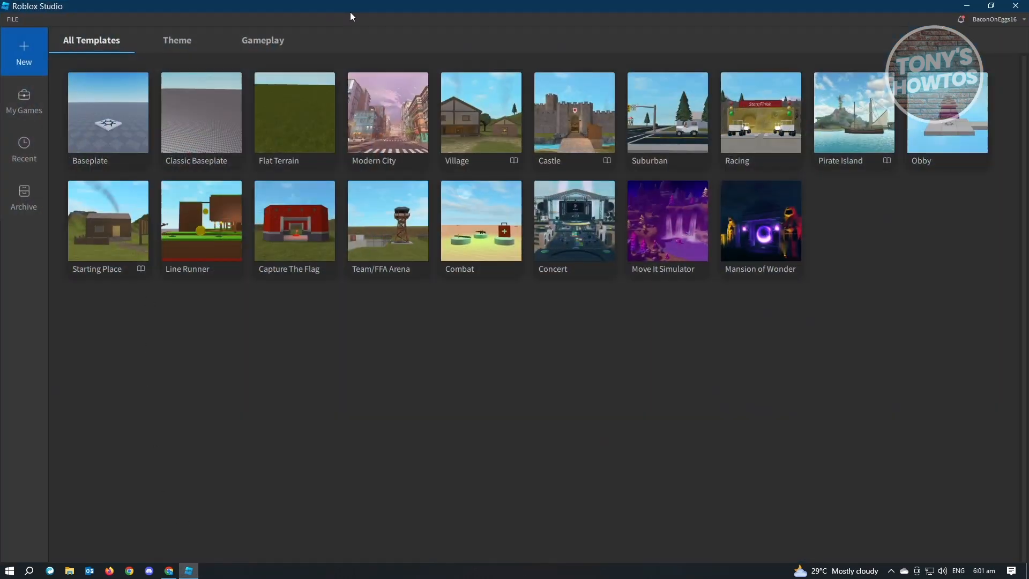
mouse_move(248, 124)
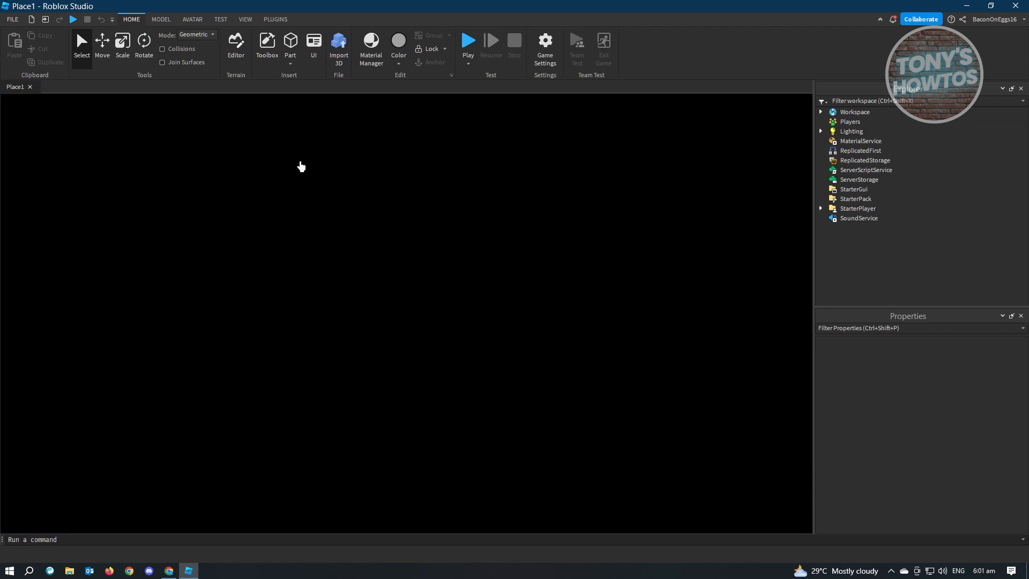
Launch the Terrain Editor from the Home ribbon in the new Flat Terrain place
click(236, 47)
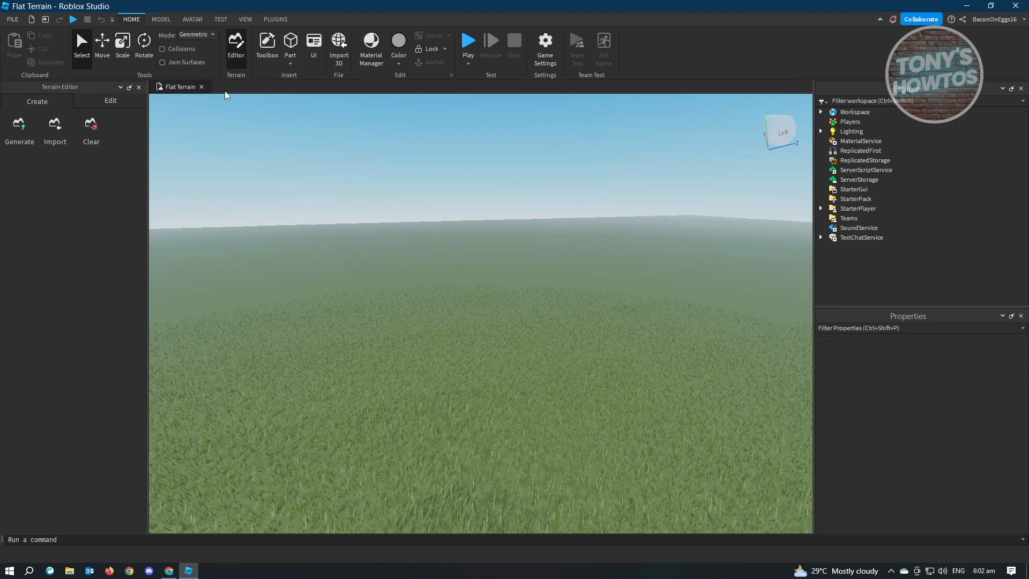
Mark out a large 188×4×116 Fill region on the grass with Water as the material
click(110, 101)
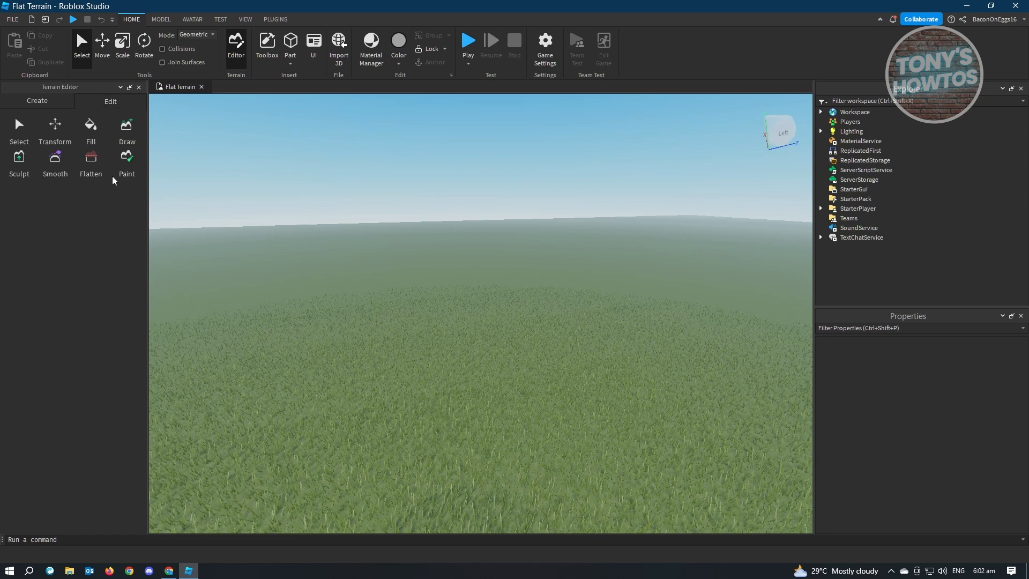
click(90, 129)
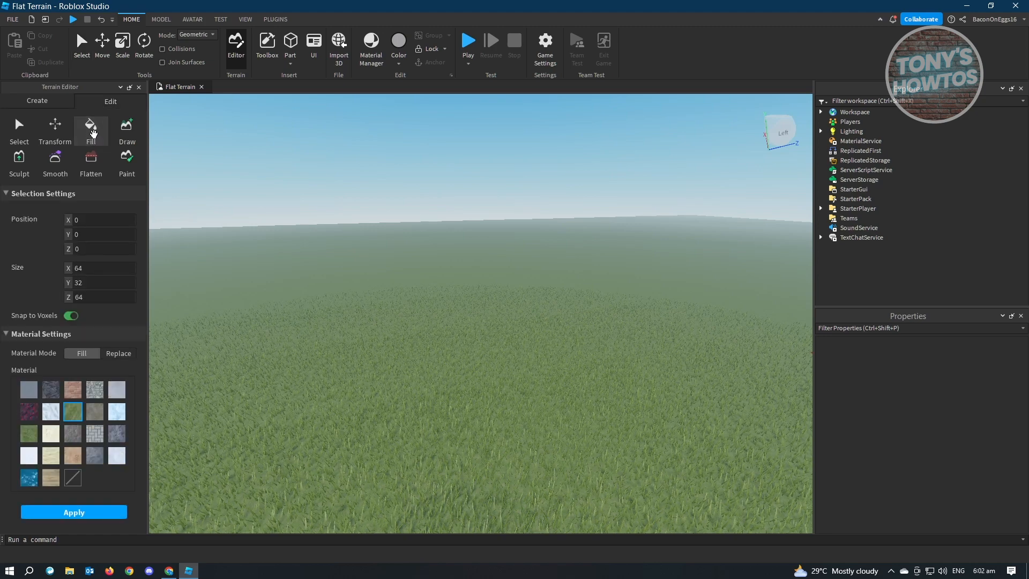
click(91, 129)
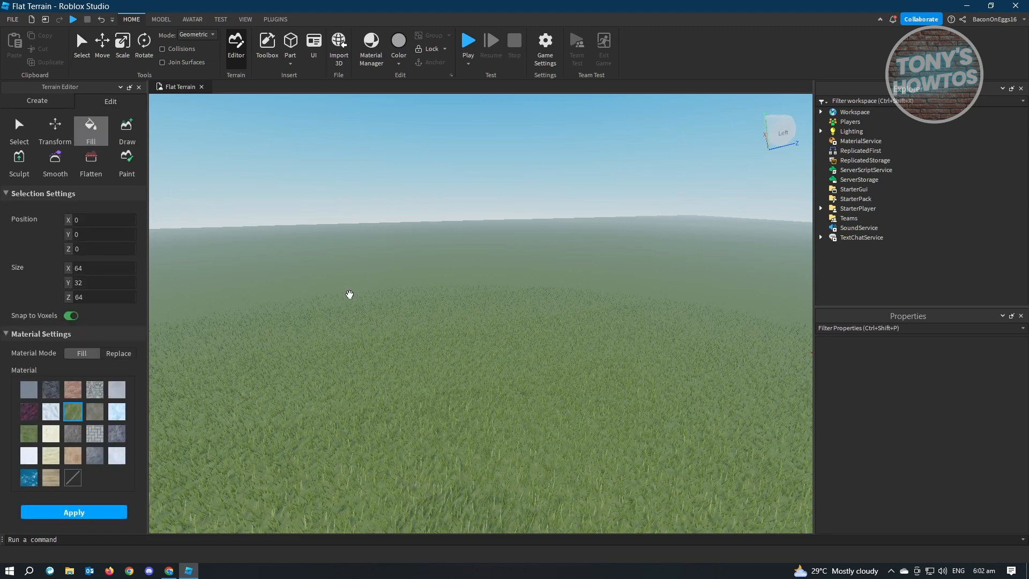
drag(350, 293, 629, 404)
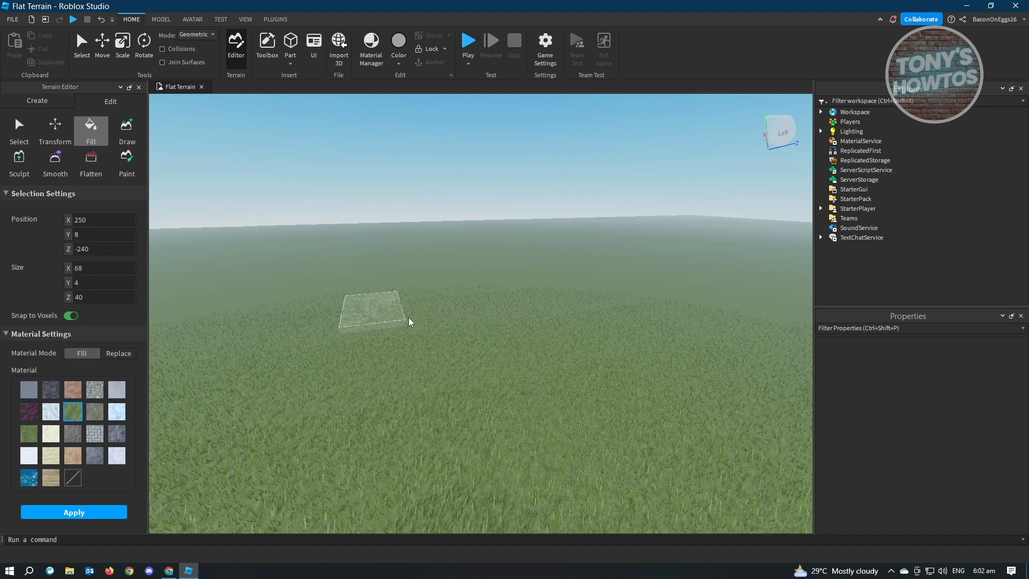
drag(409, 322, 505, 345)
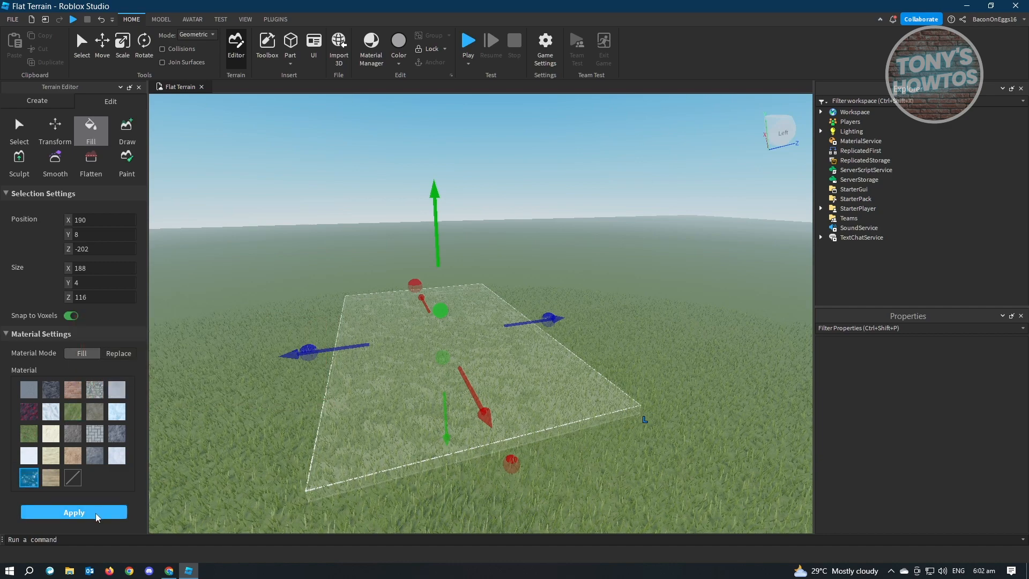
Apply the water fill, raise the box to 188×28×116 and fill it again as a pool
click(73, 512)
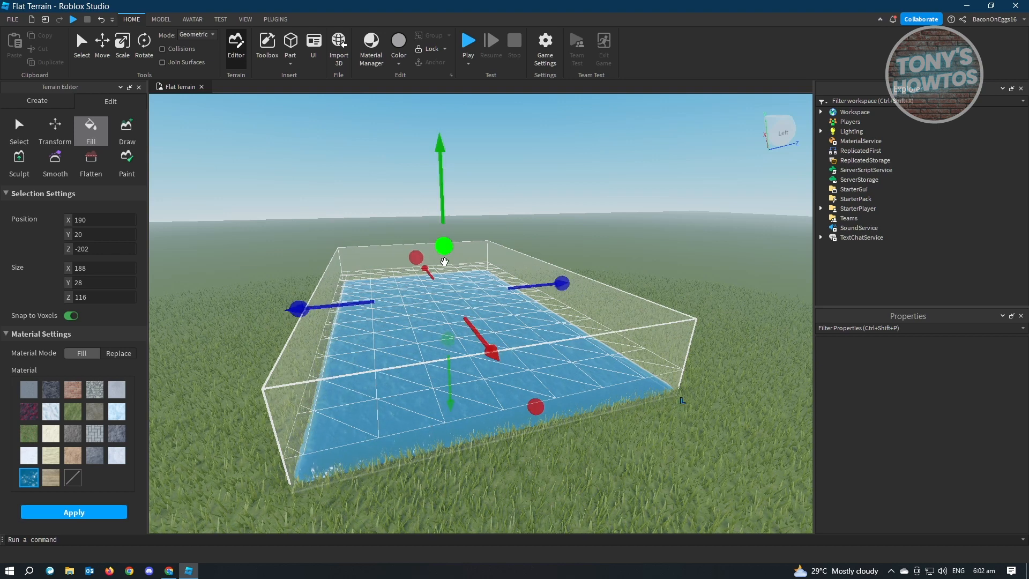
mouse_move(488, 182)
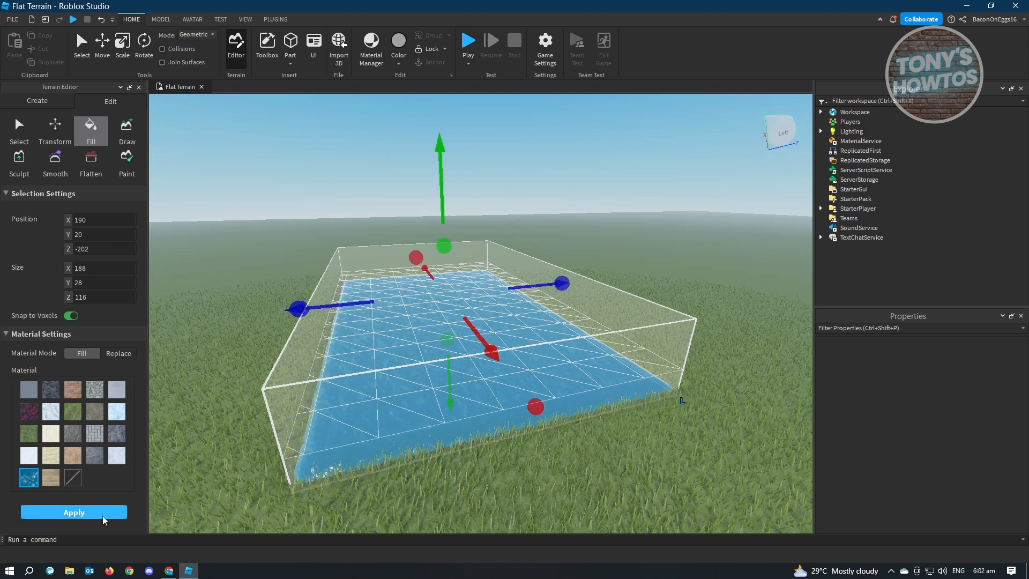
click(74, 512)
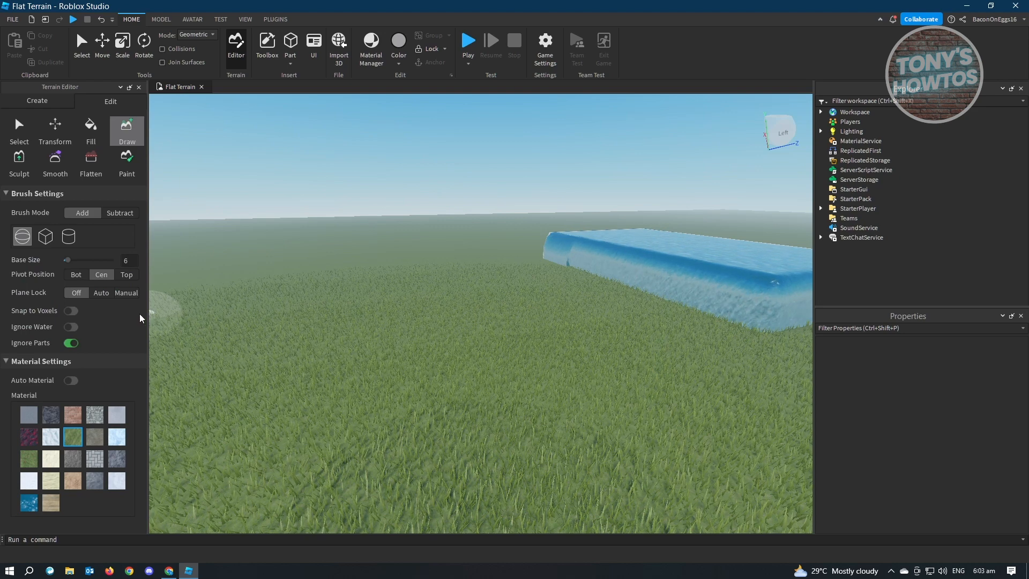
mouse_move(428, 331)
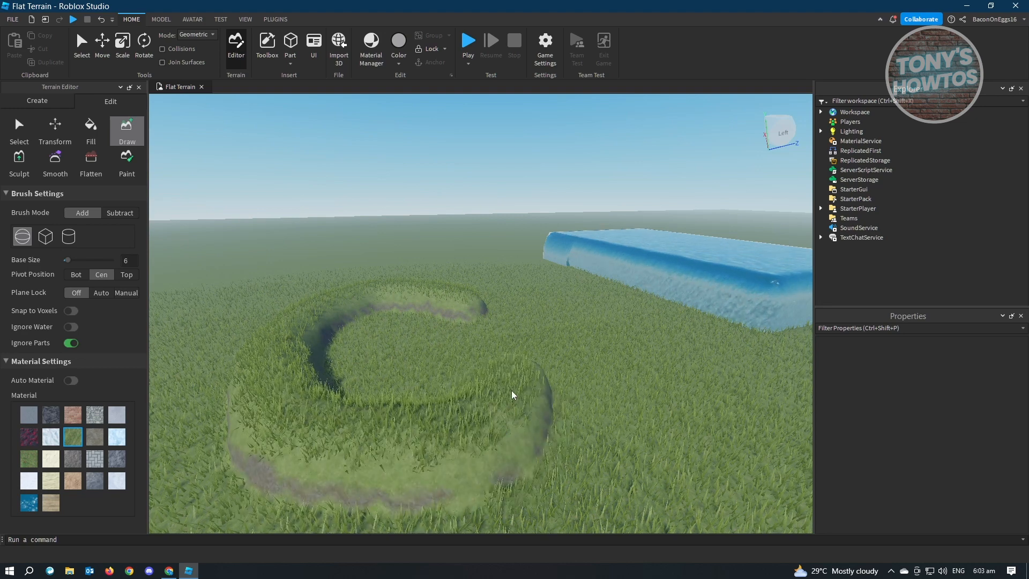
Paint a raised circular ridge of grass with the Draw brush as a pond rim
click(528, 395)
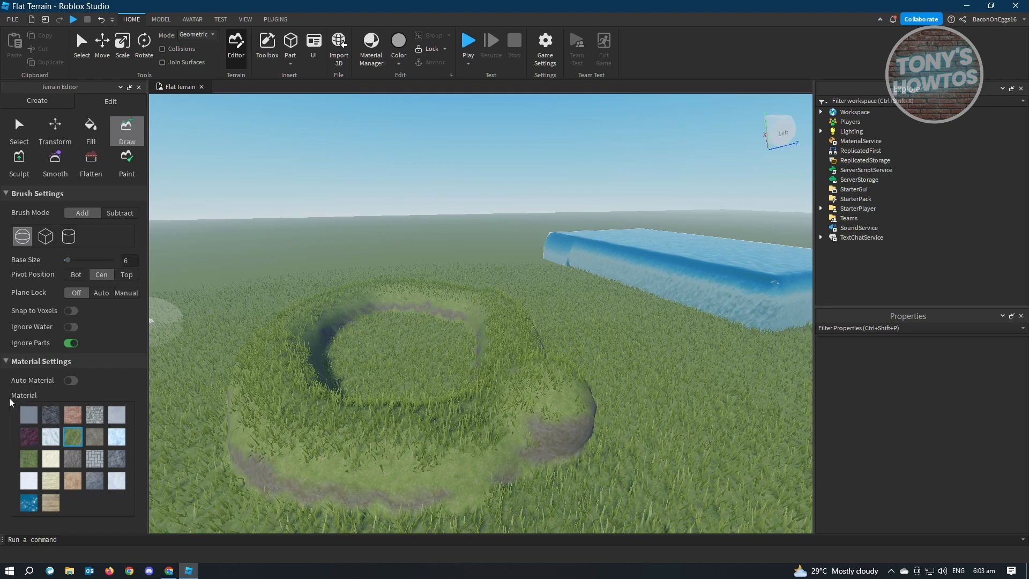
Switch the brush to Water and paint the ring's interior until the pond is full
click(28, 502)
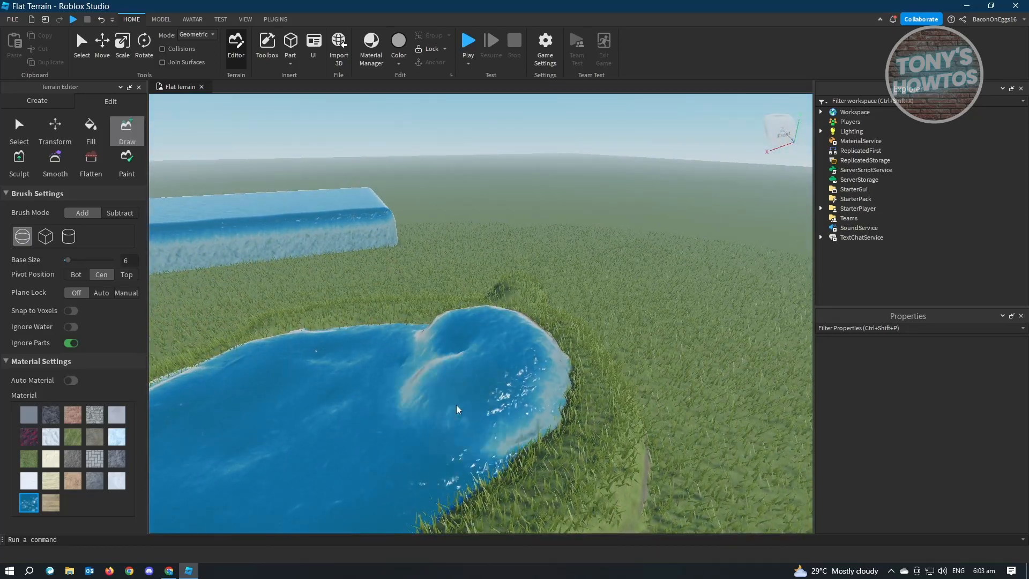
click(427, 402)
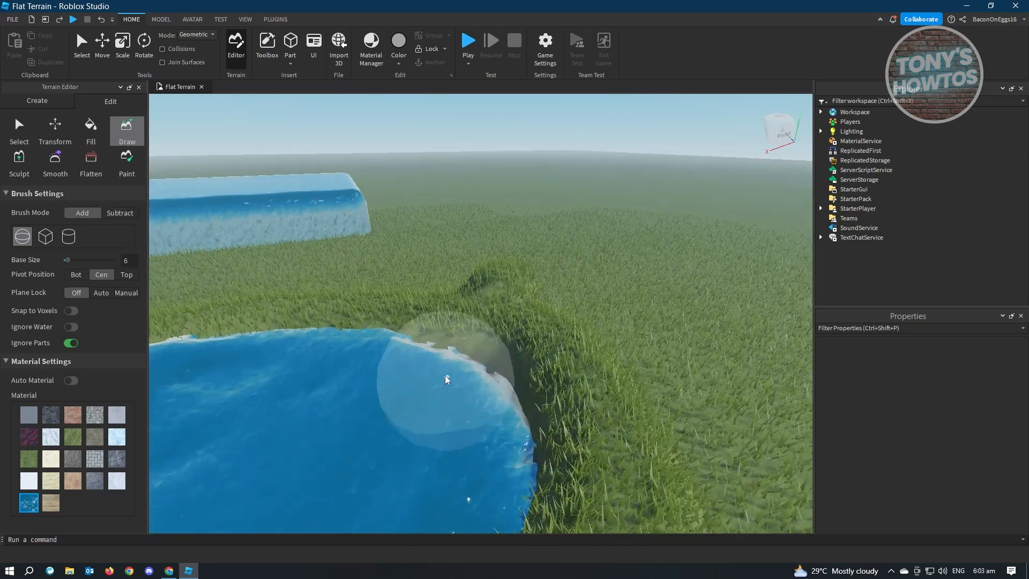
click(447, 379)
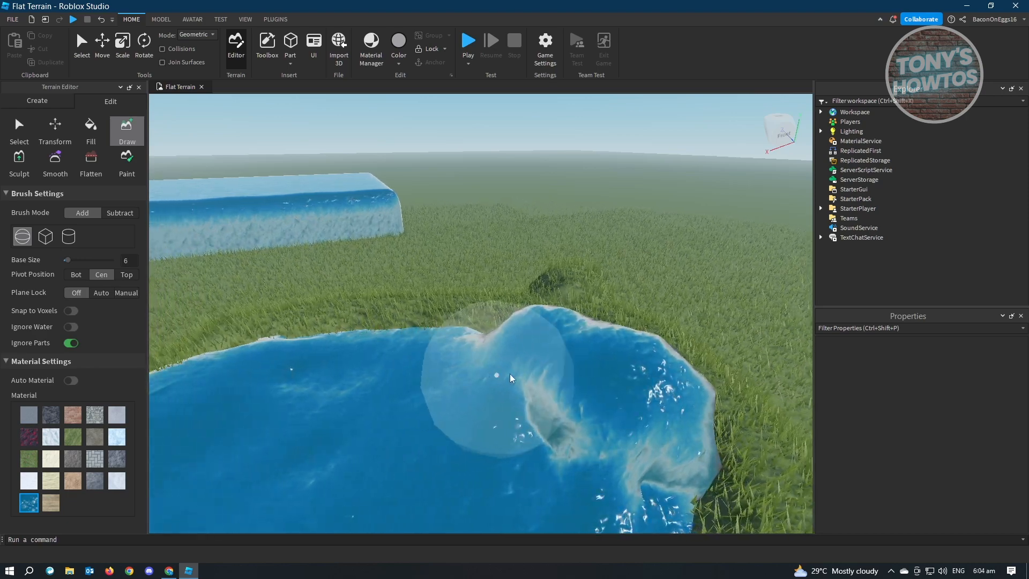
click(512, 377)
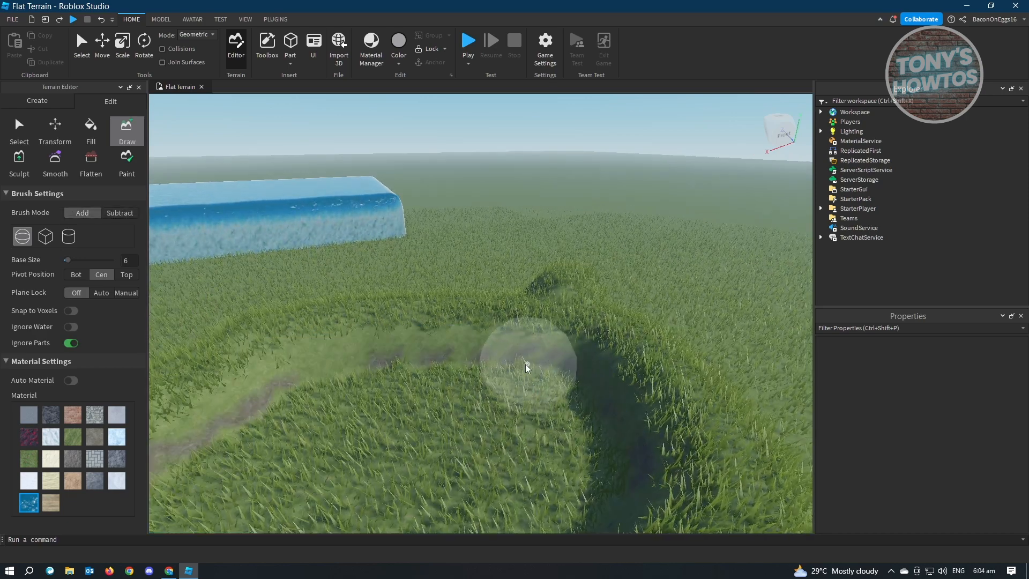
drag(525, 364, 506, 466)
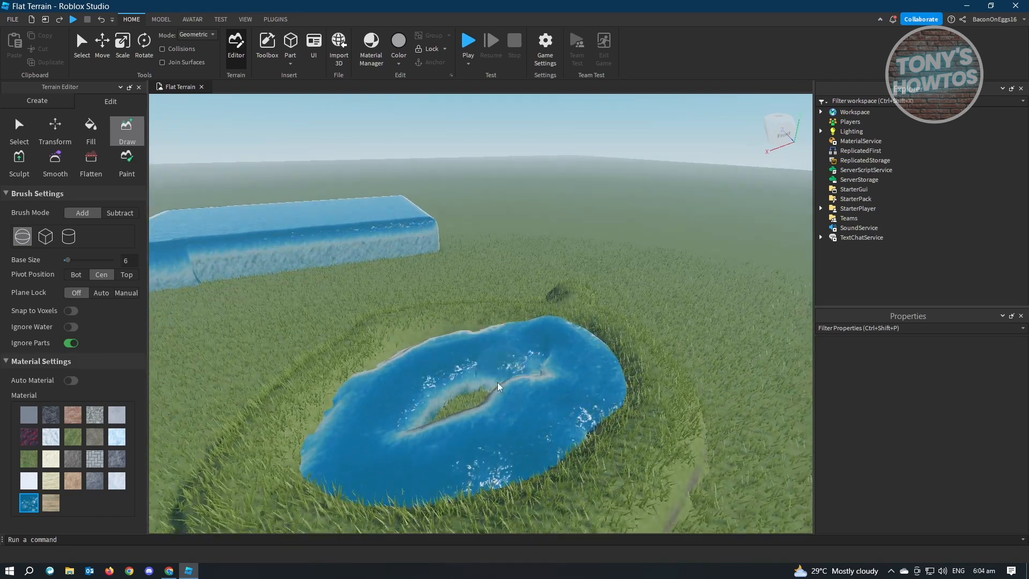
click(498, 387)
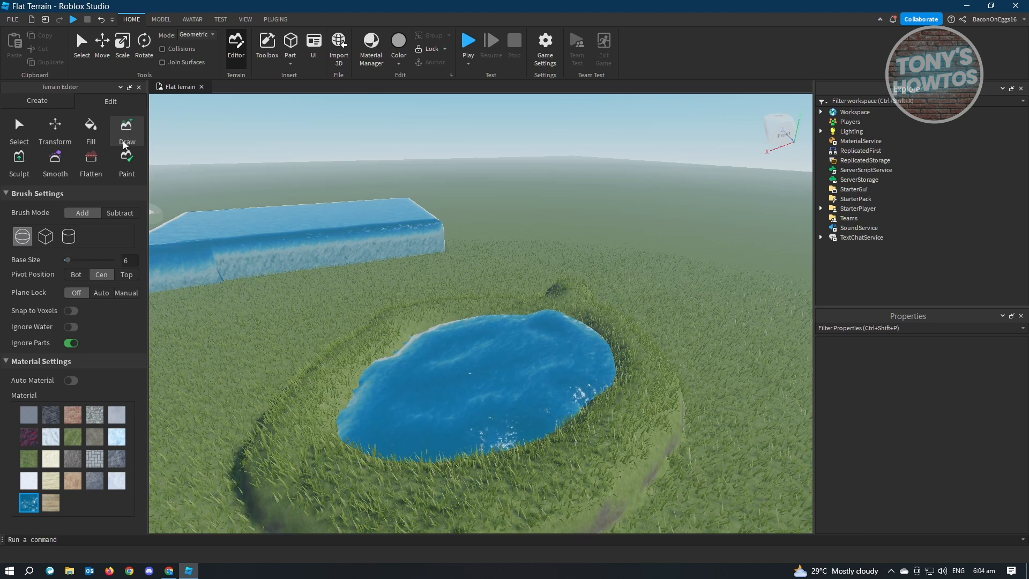
mouse_move(29, 414)
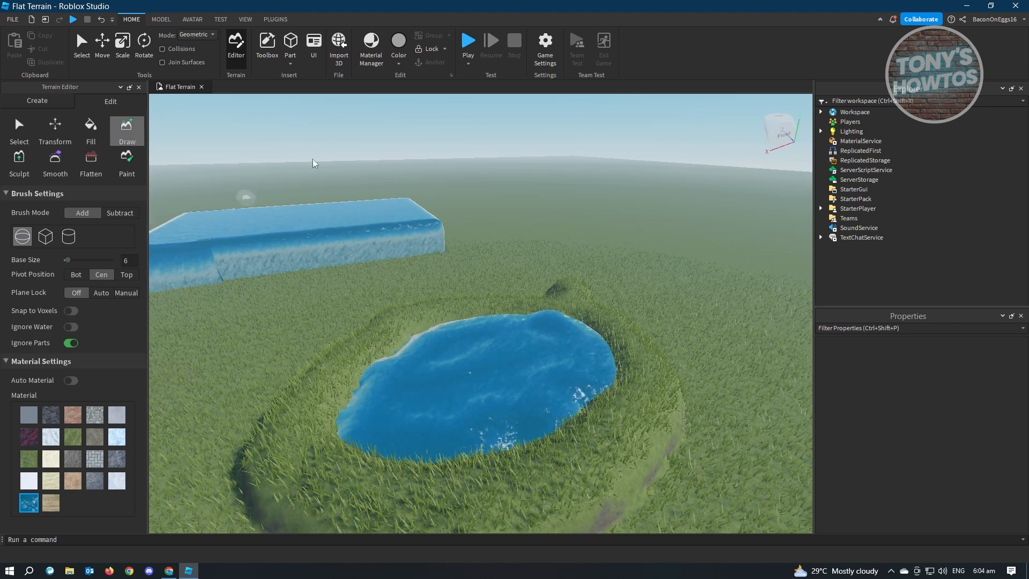
Start a Play test of the place from the Home ribbon
click(468, 44)
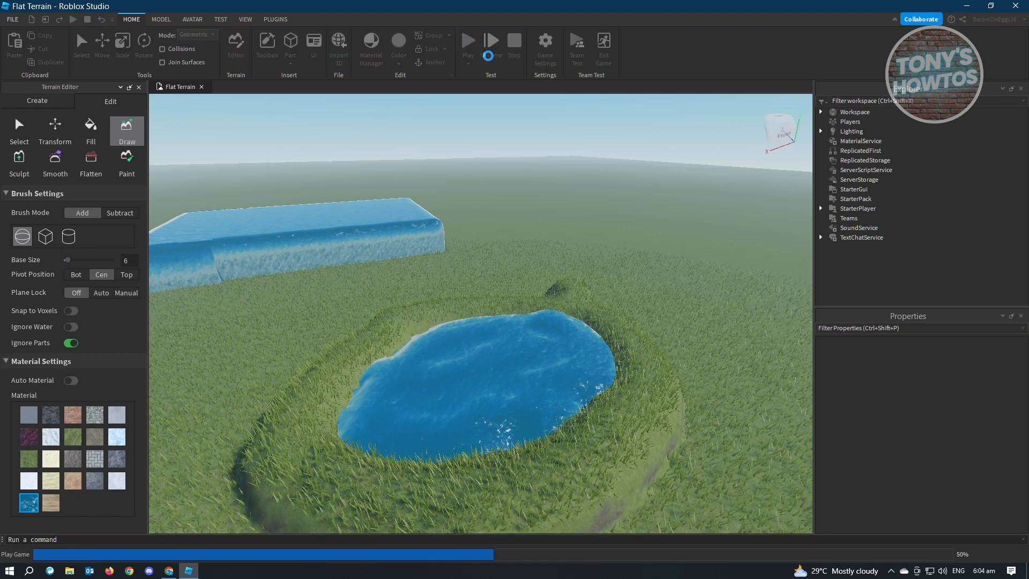
click(468, 44)
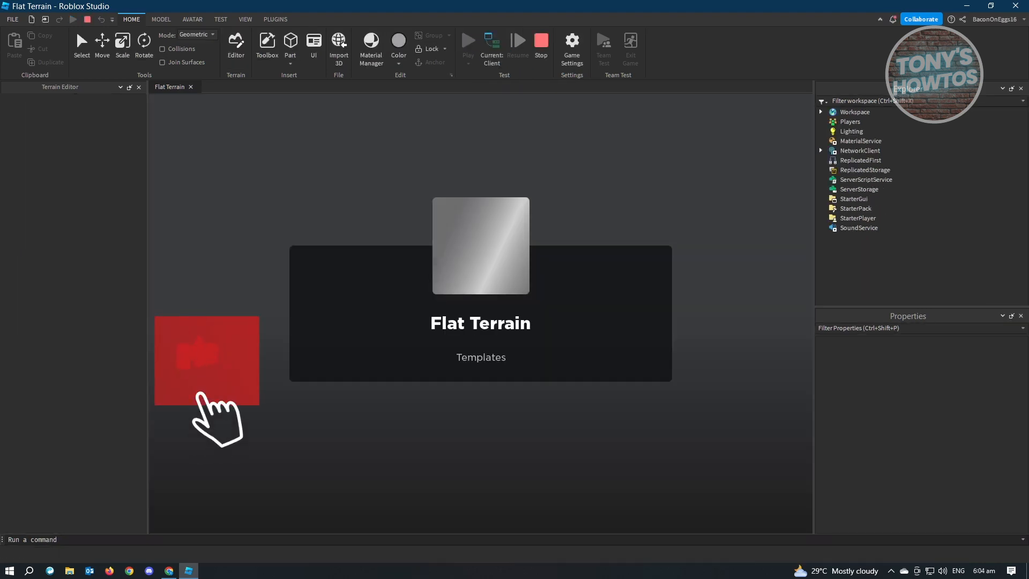